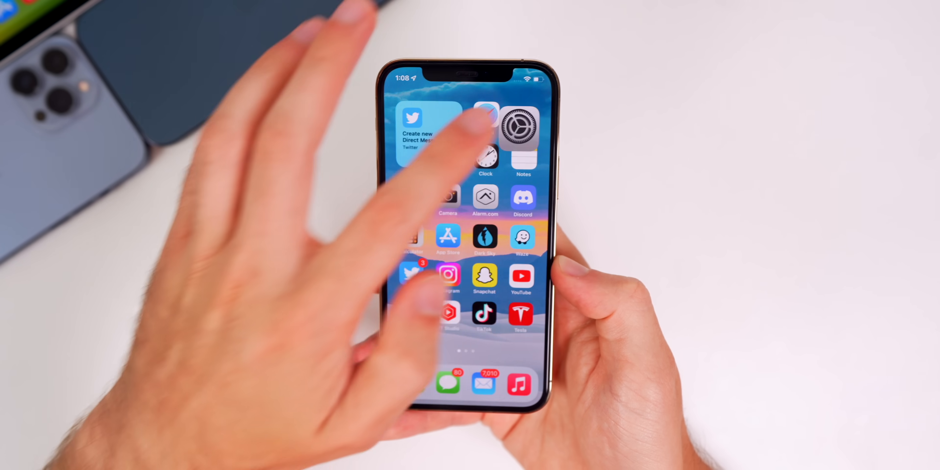
# - In Settings > Safari, clear history and website data while keeping the 12 open tabs
pyautogui.click(521, 127)
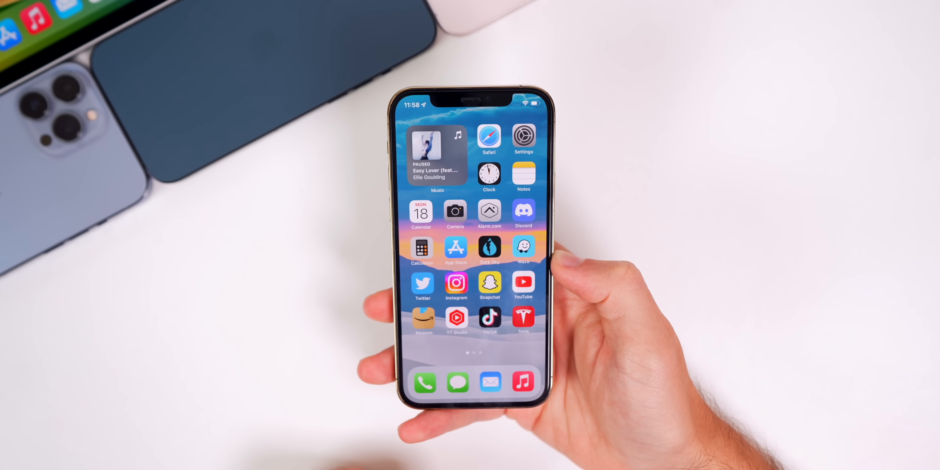
pyautogui.click(524, 136)
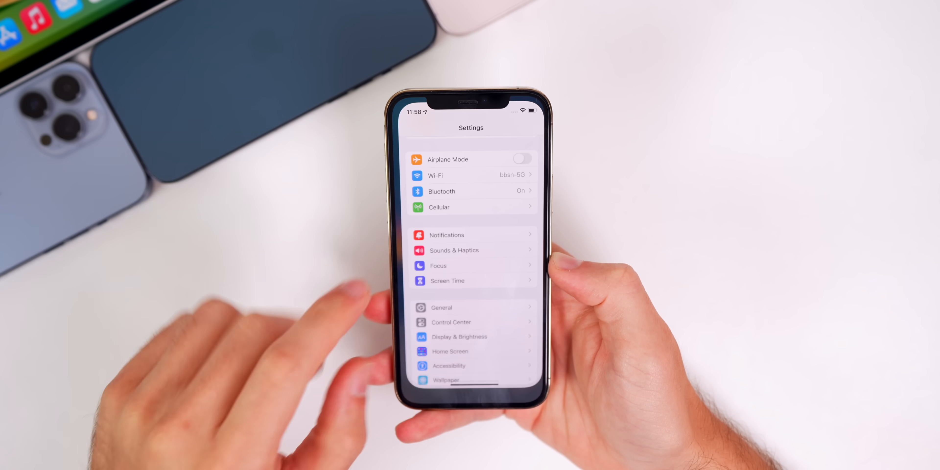
pyautogui.scroll(-3)
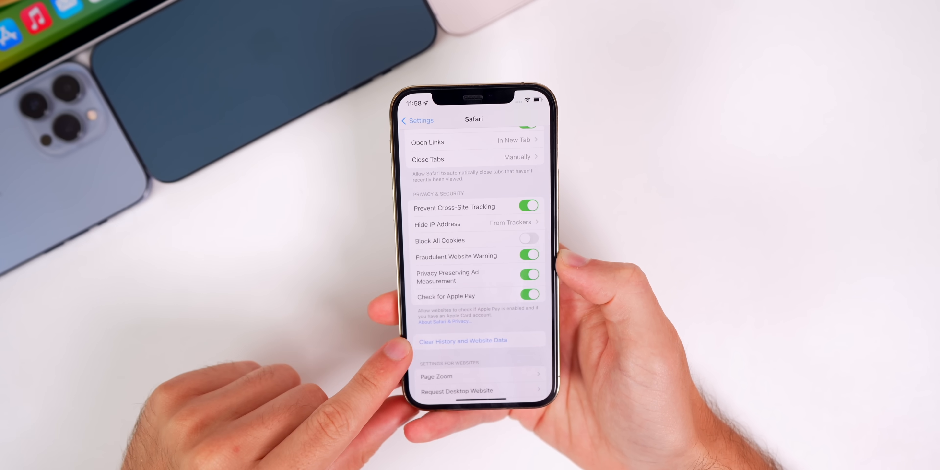
pyautogui.click(462, 340)
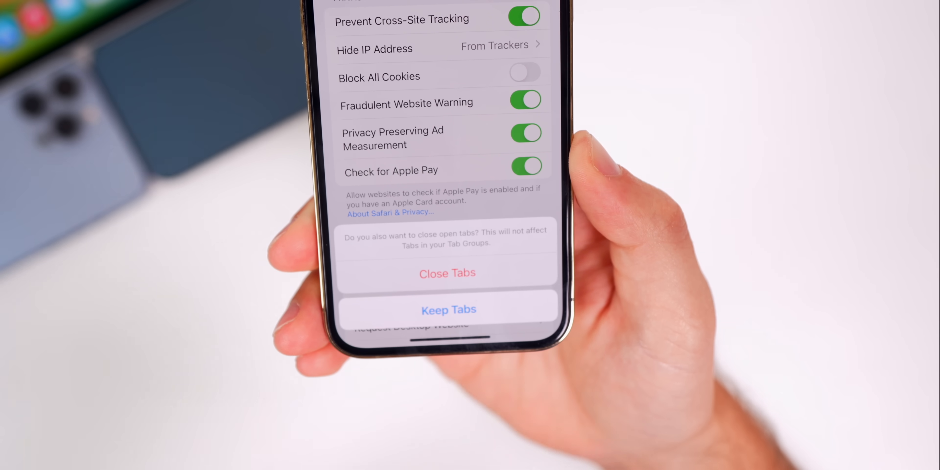
pyautogui.click(447, 310)
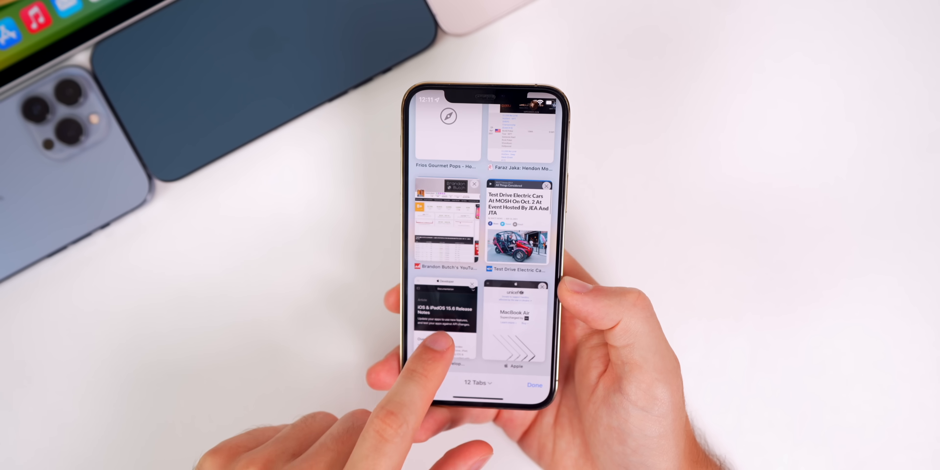
# - View the iOS 15.6 release notes page and scroll through its contents
pyautogui.click(446, 312)
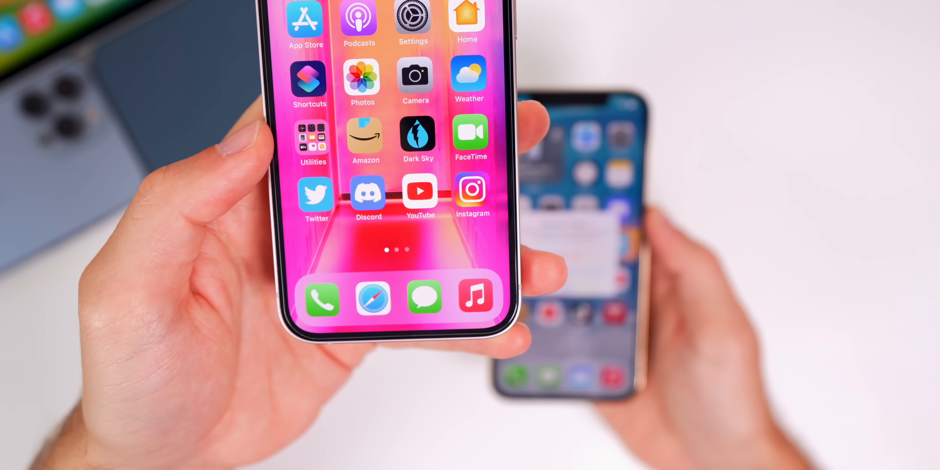
pyautogui.scroll(-3)
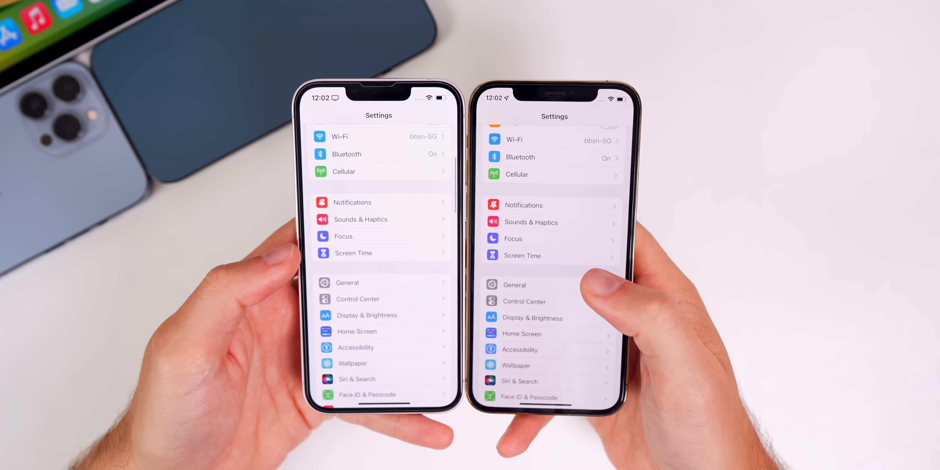
# - Show the main Settings list on both iPhones held side by side
pyautogui.click(354, 253)
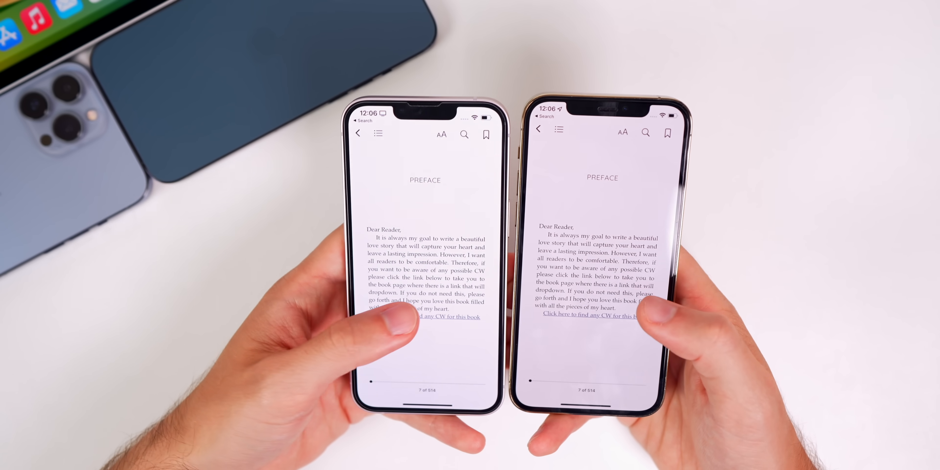
# - Swipe to the book's Preface page in Apple Books on both iPhones
pyautogui.hscroll(-3)
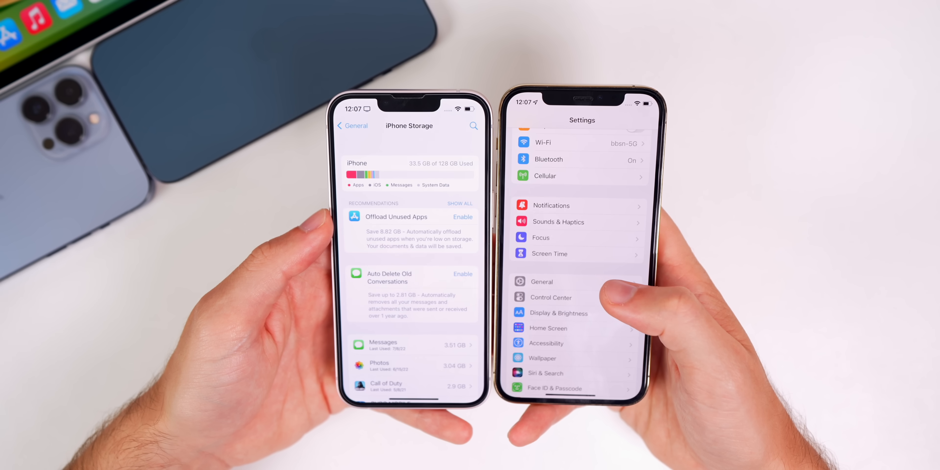
# - View iPhone Storage under Settings > General and scroll its recommendations and app list
pyautogui.click(542, 281)
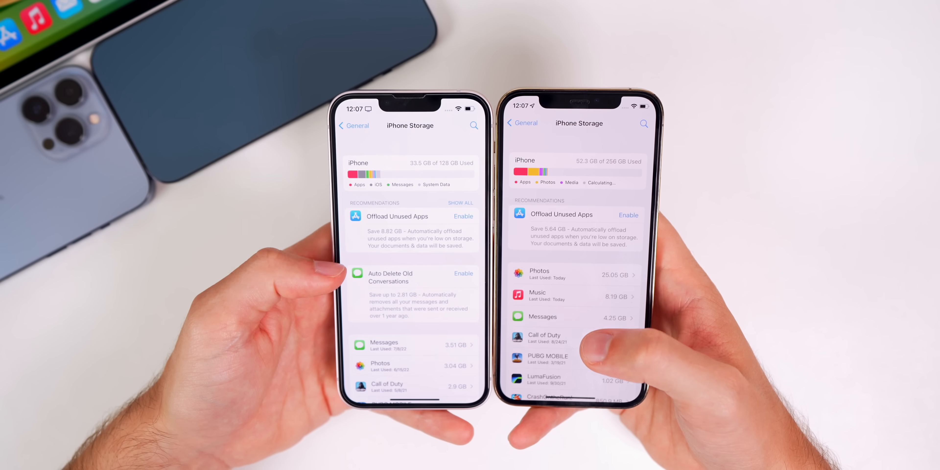
pyautogui.scroll(-3)
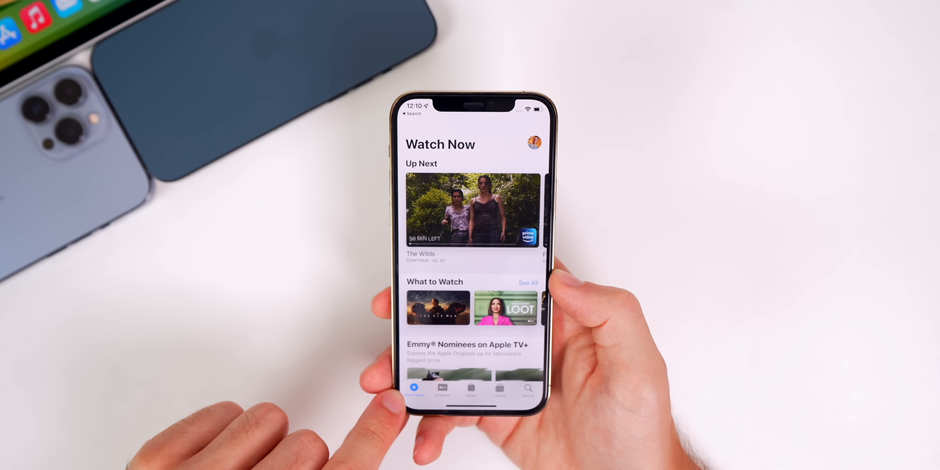
# - Scroll the TV app's Watch Now page through Up Next and What to Watch
pyautogui.scroll(-3)
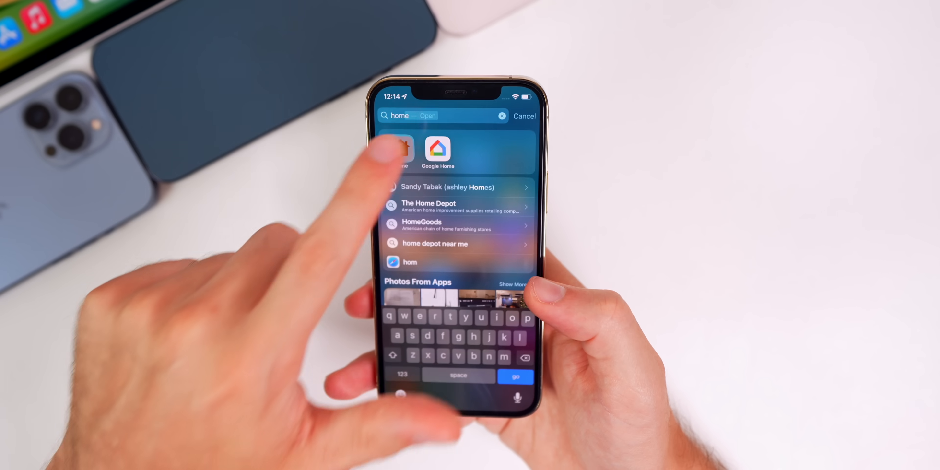
# - Launch the Home app from the Spotlight results for "home"
pyautogui.click(396, 149)
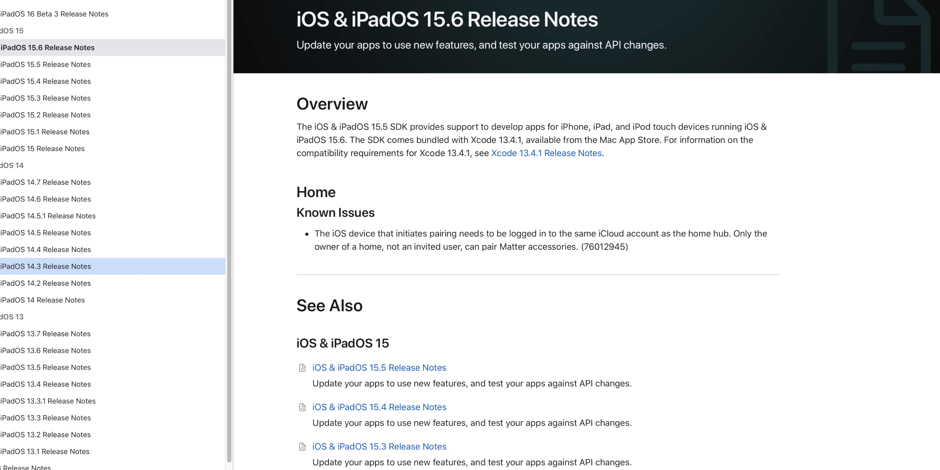
# - Read the iOS & iPadOS 15.6 release notes' Overview and Home app known issue
pyautogui.scroll(-3)
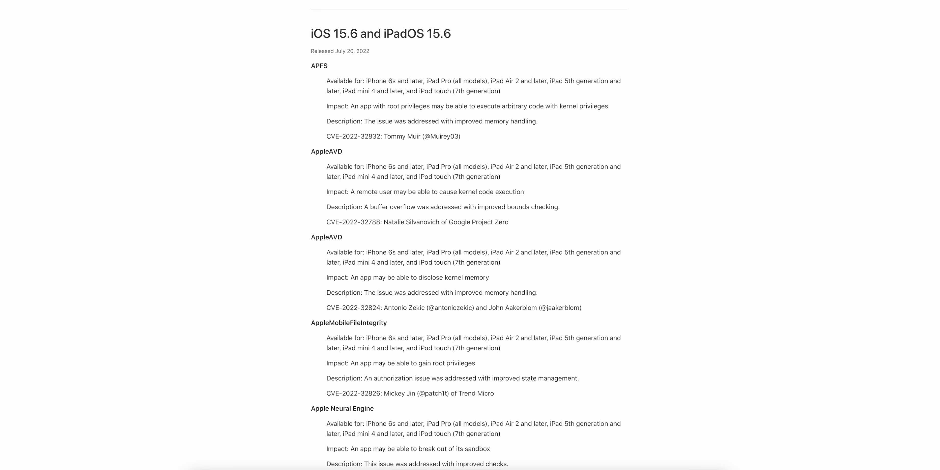
# - Scroll through the CVE entries on the iOS 15.6 and iPadOS 15.6 security content page
pyautogui.scroll(-3)
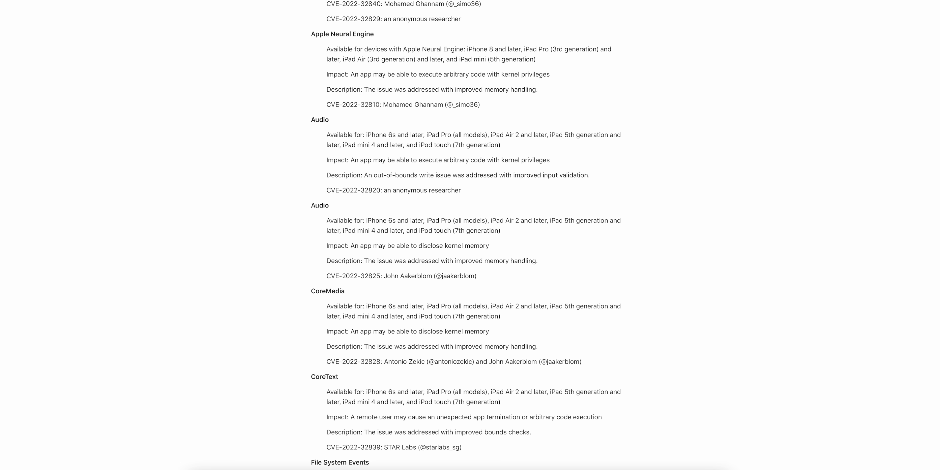
pyautogui.scroll(-3)
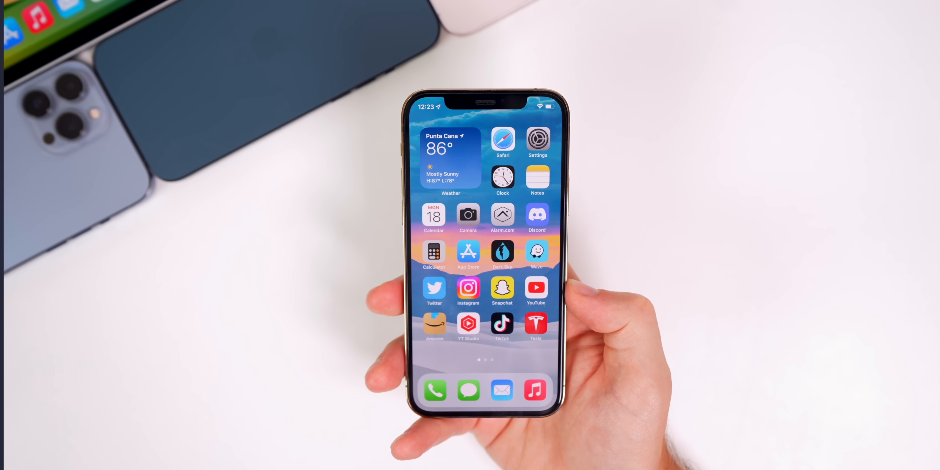
# - View the Calendar month view and scroll from August into September and October 2022
pyautogui.click(434, 216)
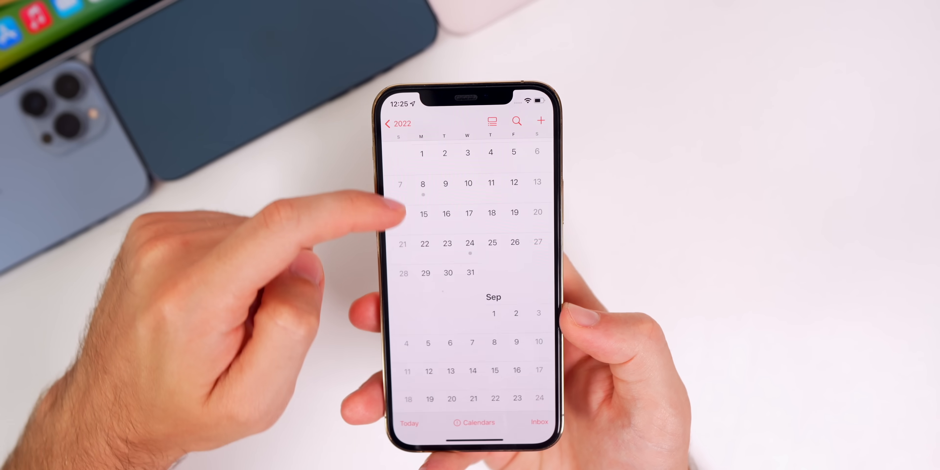
pyautogui.scroll(-3)
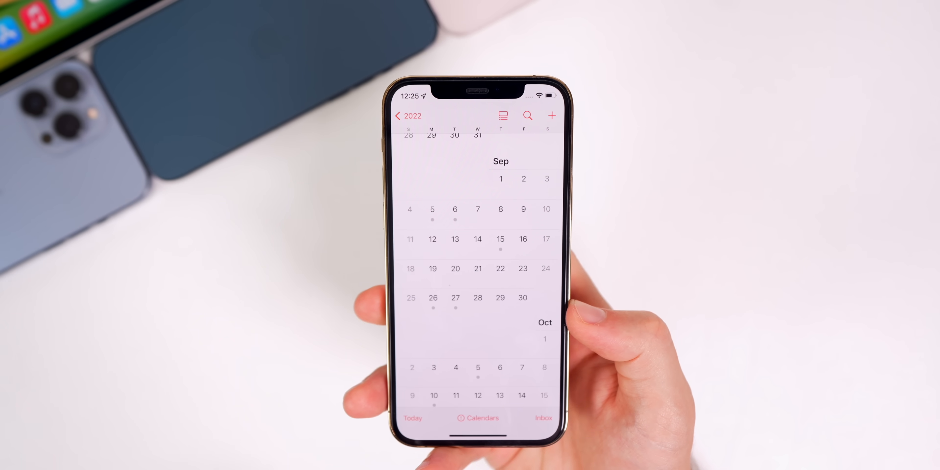